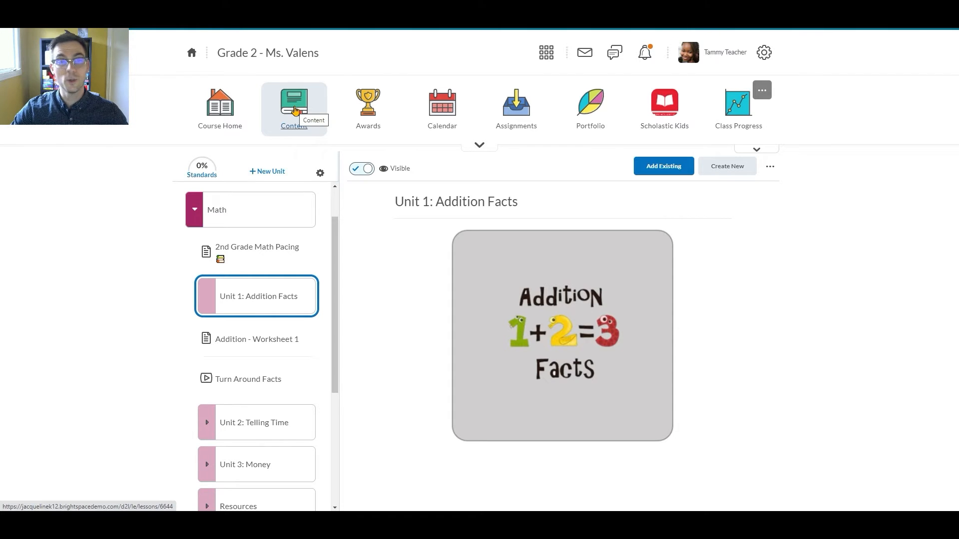
{"action": "mouse_move", "coordinate": [251, 296]}
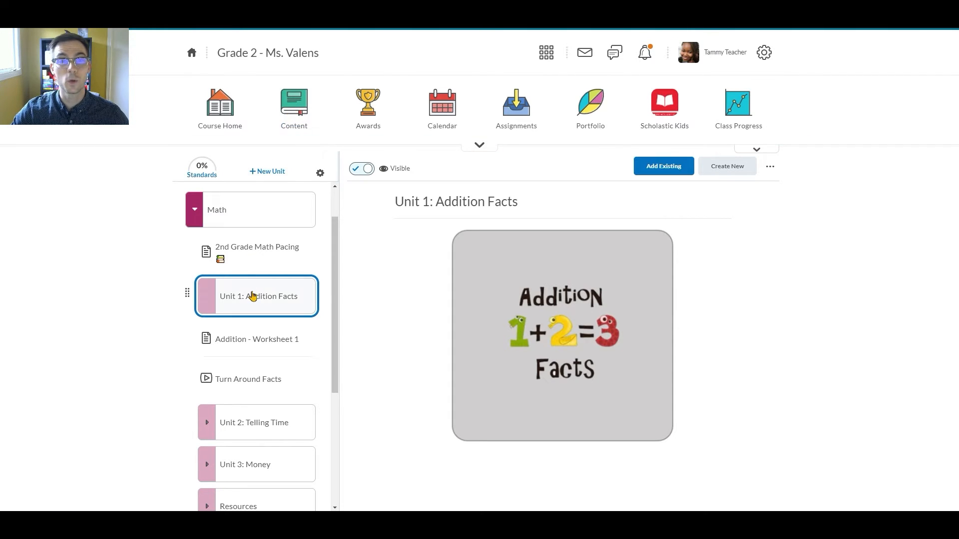
{"action": "mouse_move", "coordinate": [662, 173]}
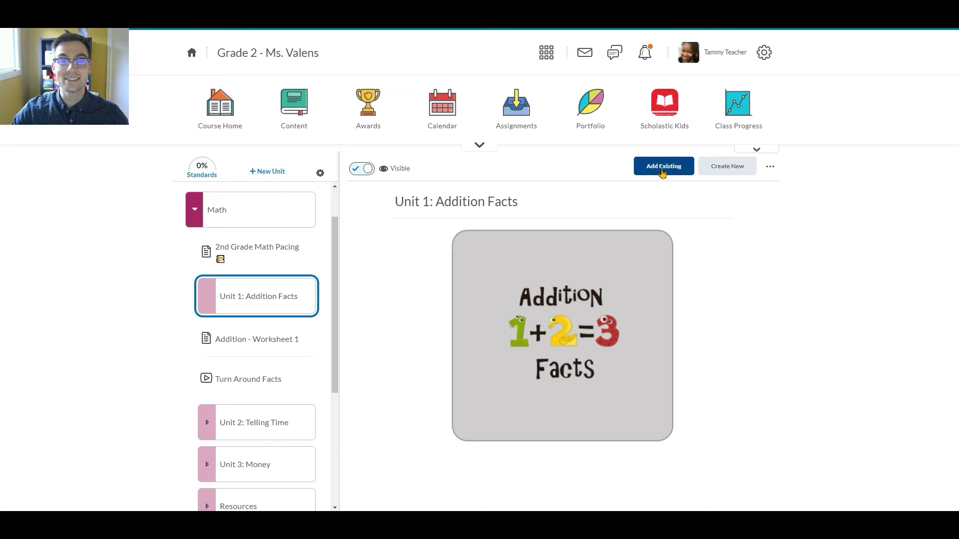
Step: Bring up the Add Existing chooser for Unit 1: Addition Facts
{"action": "left_click", "coordinate": [662, 166]}
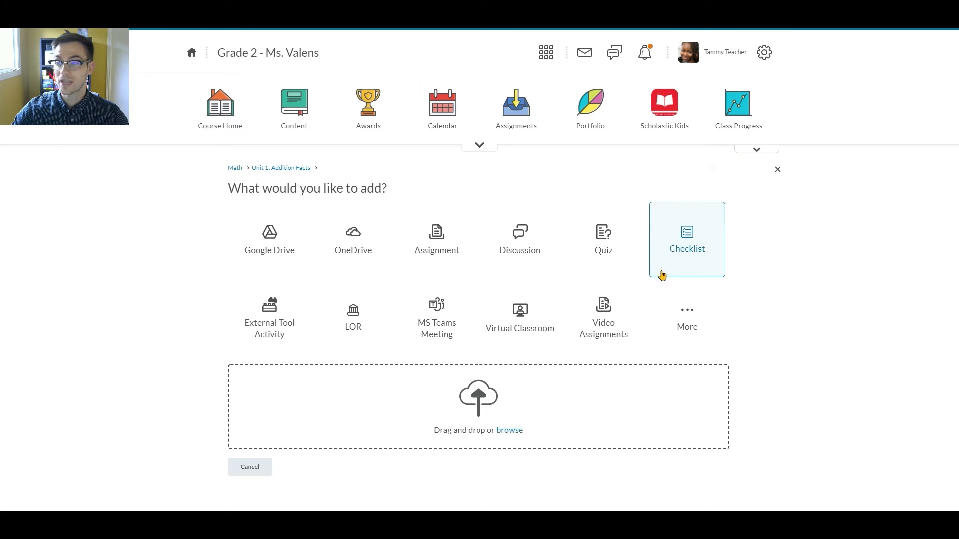
Step: Start a new Google Assignment, continuing with the signed-in Google account
{"action": "left_click", "coordinate": [687, 314]}
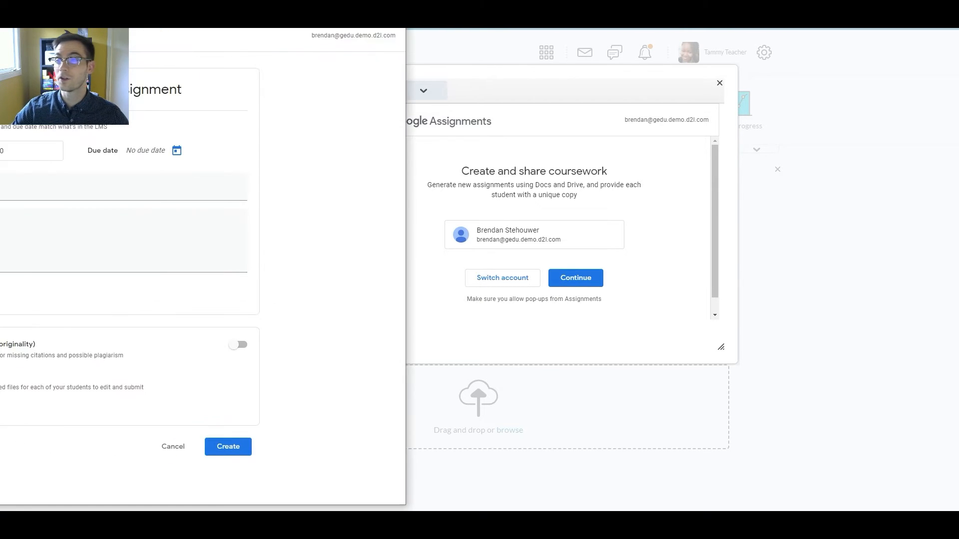
{"action": "left_click", "coordinate": [574, 278]}
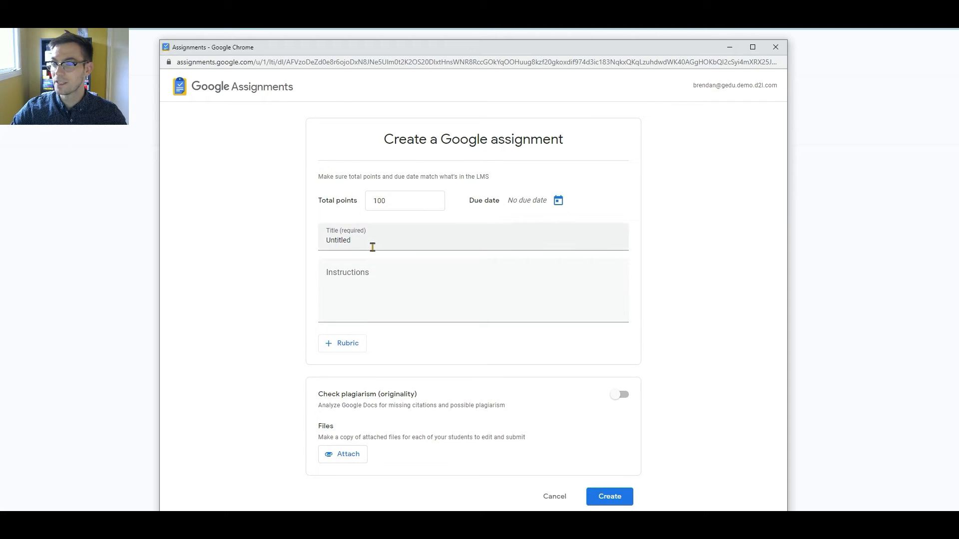
Step: Title the assignment 'Let's Practice Addition!' and begin attaching a file
{"action": "type", "text": "Let's Practice Addition!"}
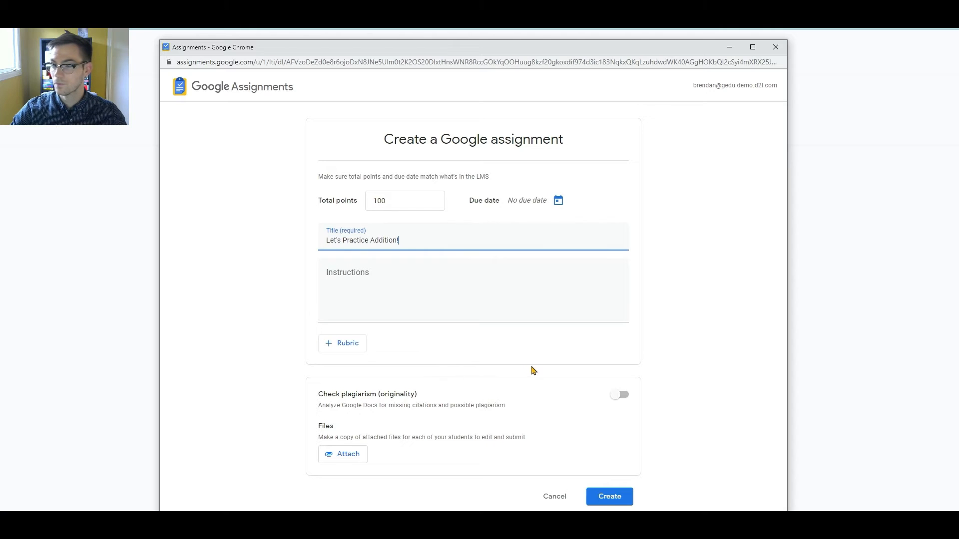
{"action": "mouse_move", "coordinate": [523, 368]}
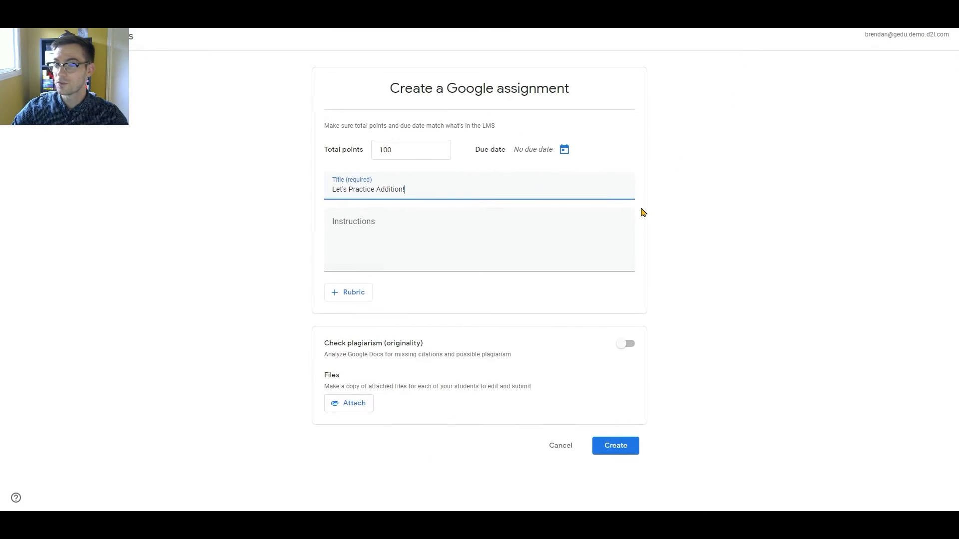
{"action": "mouse_move", "coordinate": [521, 367]}
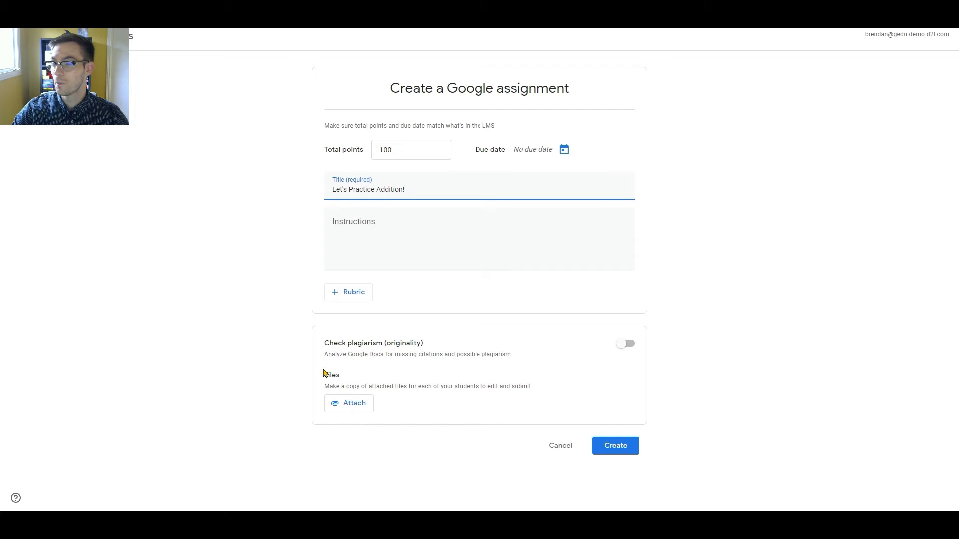
{"action": "mouse_move", "coordinate": [537, 396]}
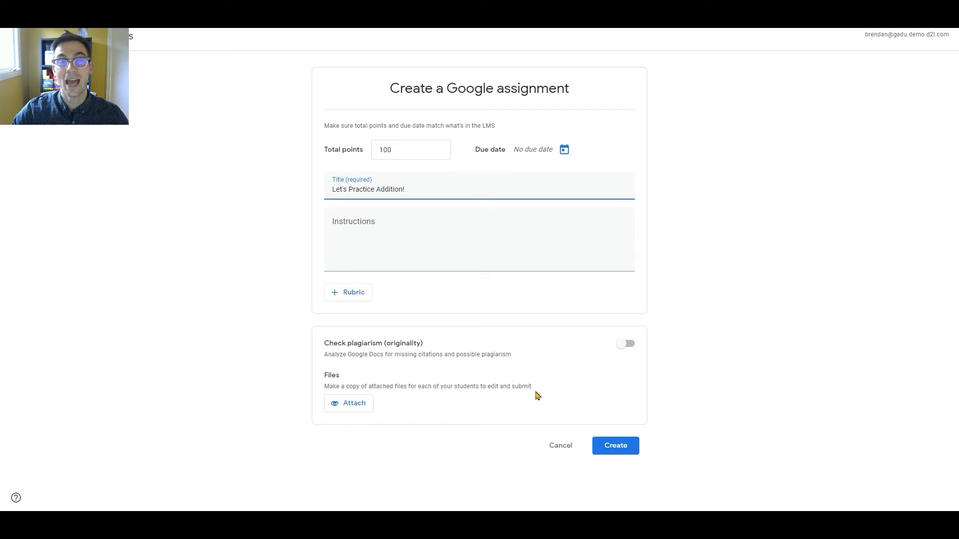
{"action": "mouse_move", "coordinate": [392, 383]}
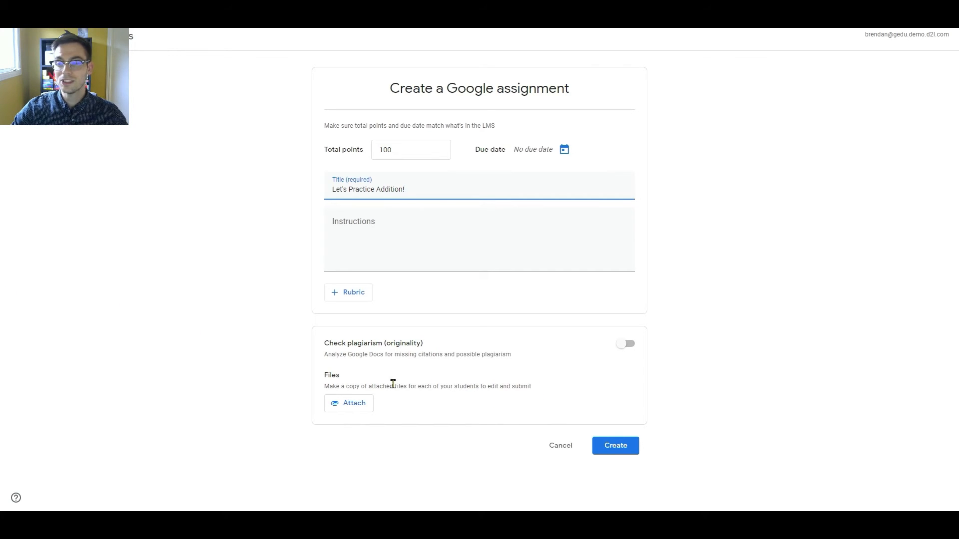
{"action": "left_click", "coordinate": [349, 402]}
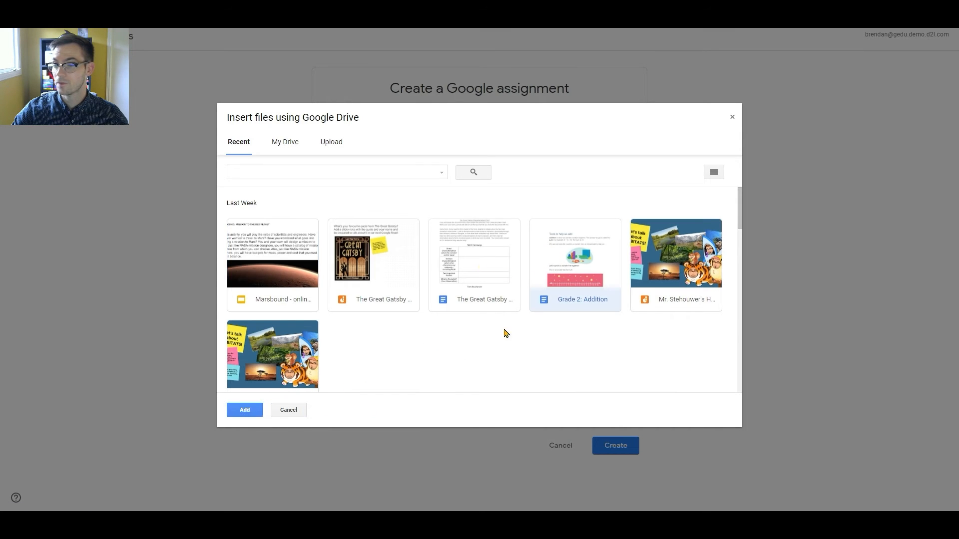
Step: Attach the 'Grade 2: Addition' document and create the assignment
{"action": "left_click", "coordinate": [243, 410]}
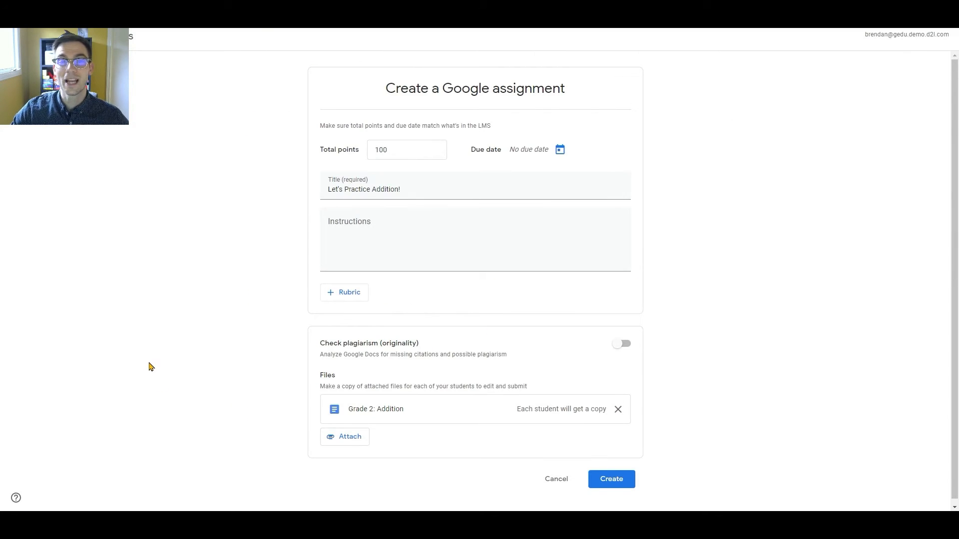
{"action": "left_click", "coordinate": [610, 479]}
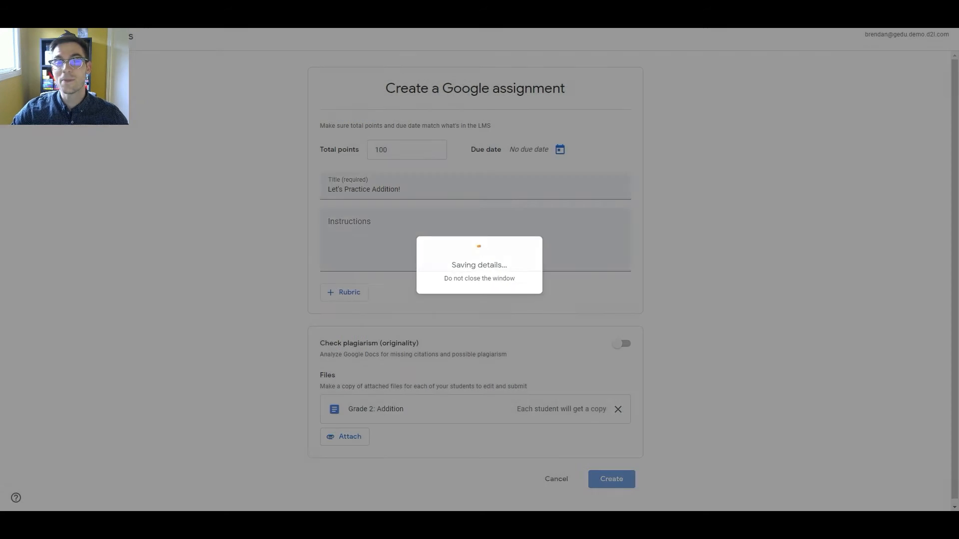
{"action": "left_click", "coordinate": [609, 478]}
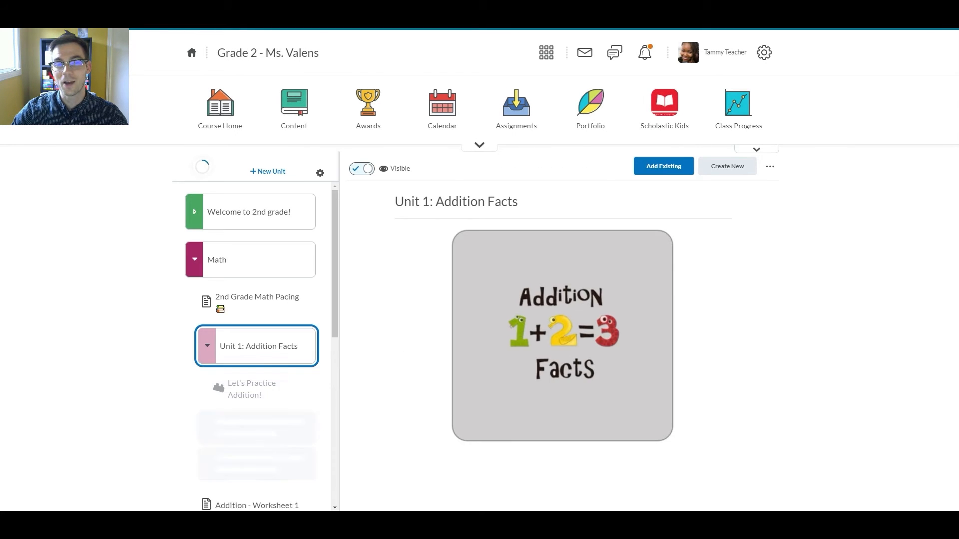
Step: Make 'Let's Practice Addition!' visible to students and view its actions
{"action": "left_click", "coordinate": [251, 388]}
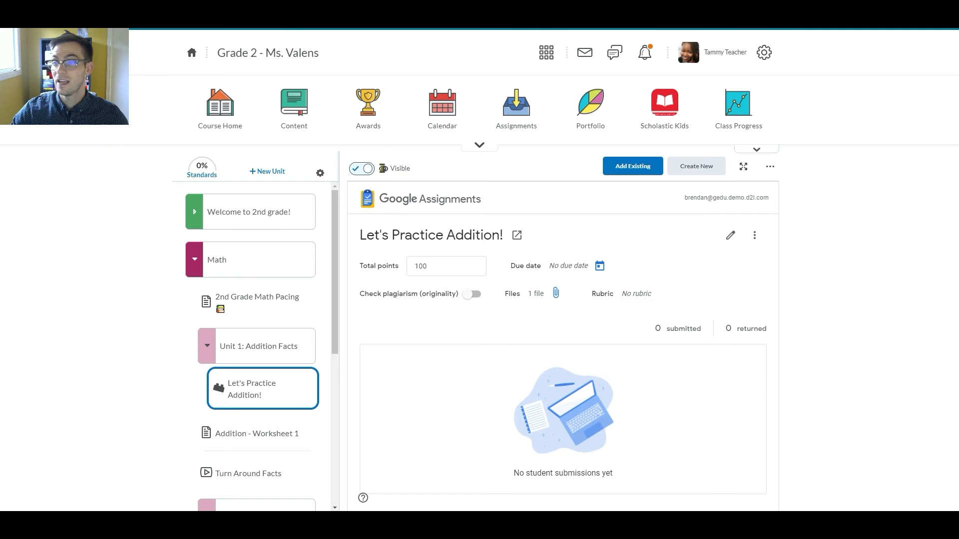
{"action": "left_click", "coordinate": [360, 168]}
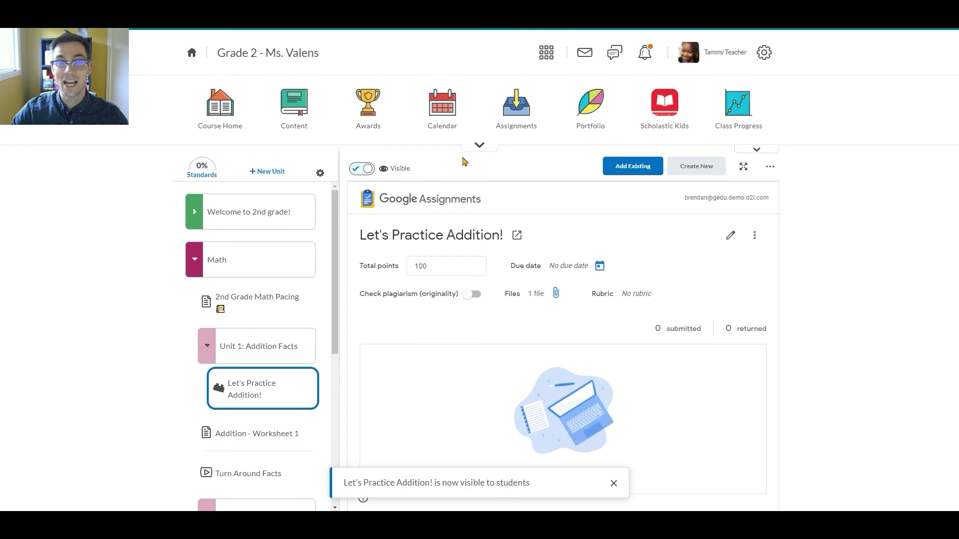
{"action": "left_click", "coordinate": [769, 167]}
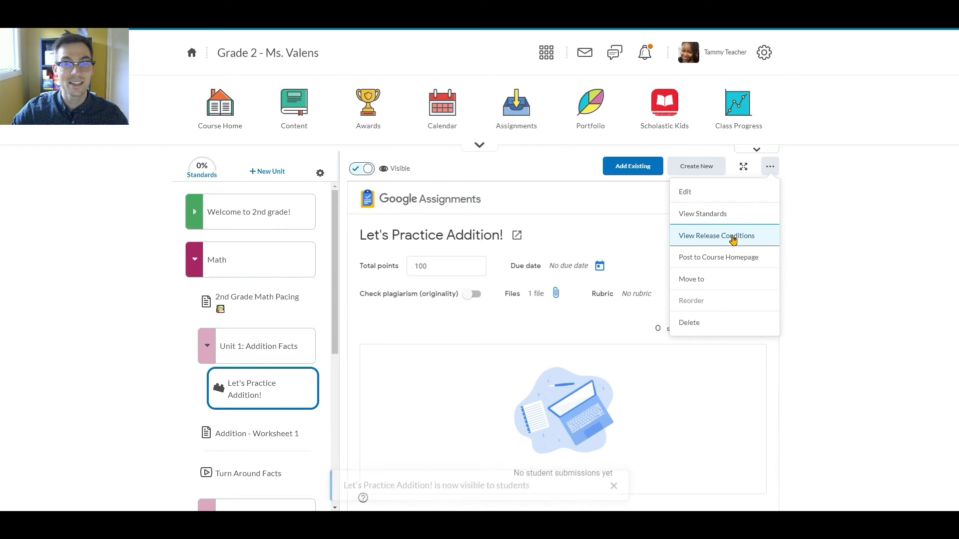
{"action": "mouse_move", "coordinate": [729, 214]}
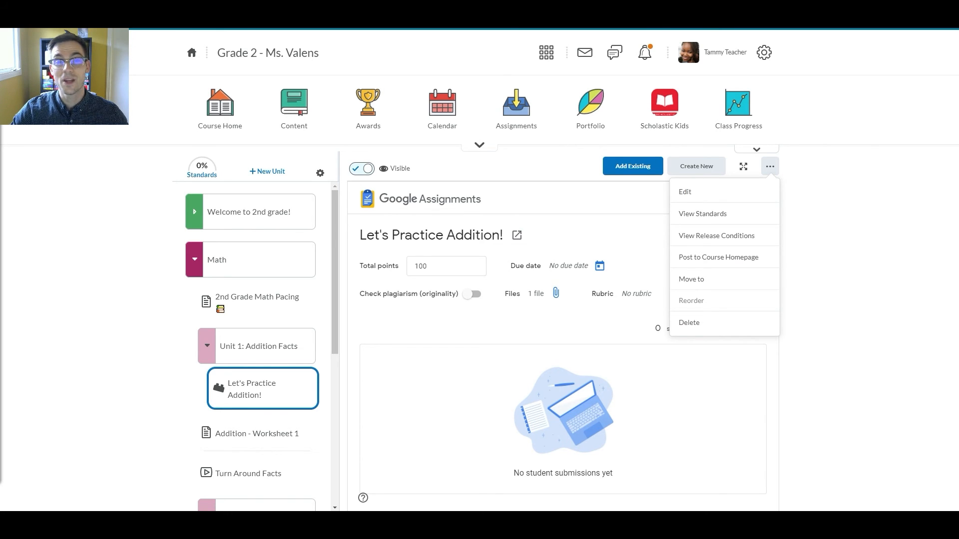
{"action": "mouse_move", "coordinate": [402, 337]}
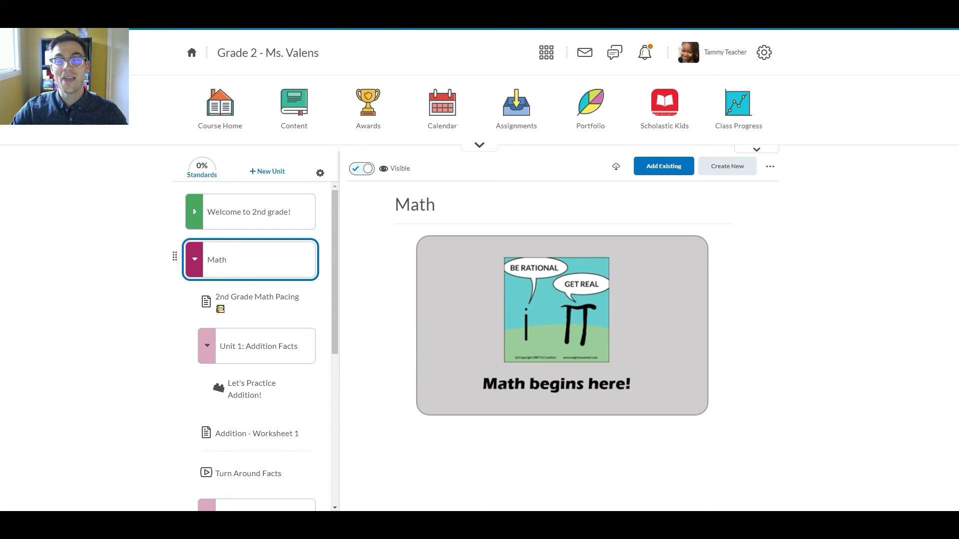
{"action": "left_click", "coordinate": [252, 389]}
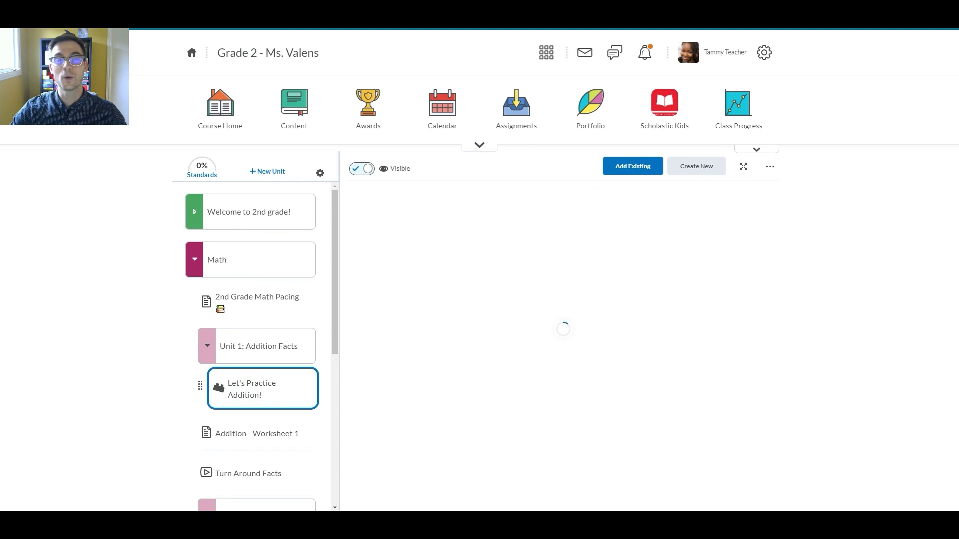